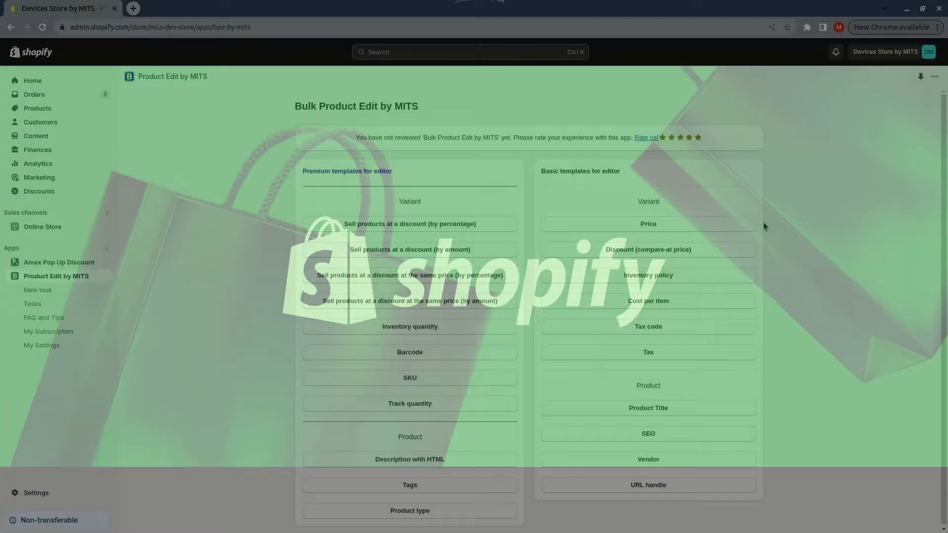
# Start a new task from the Price template under Basic templates.
pyautogui.click(37, 290)
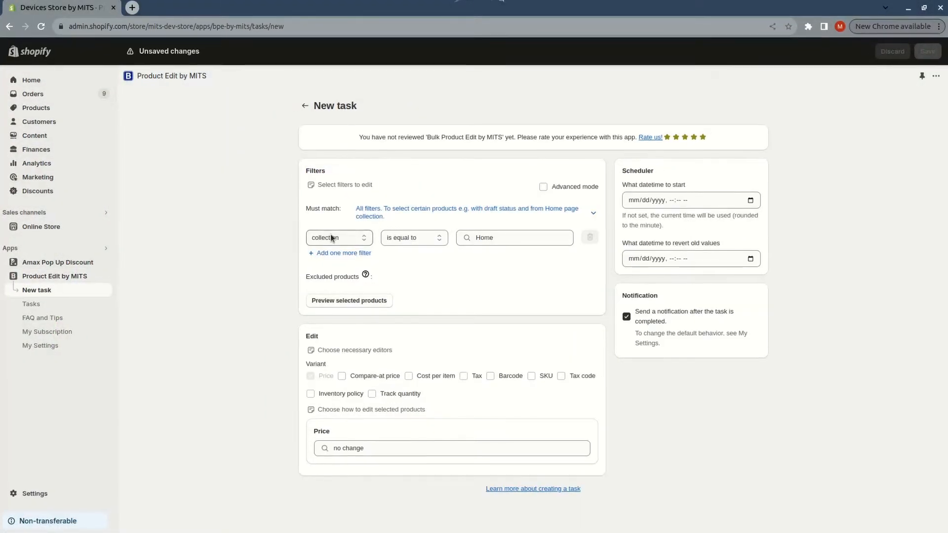
# Filter the task's products by collection, matching Snowboard or Home.
pyautogui.click(337, 237)
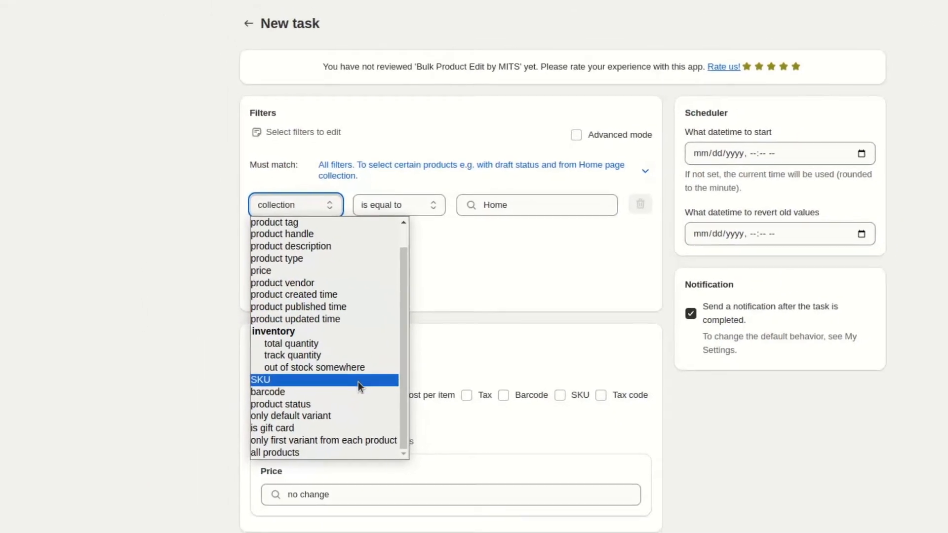
pyautogui.click(274, 453)
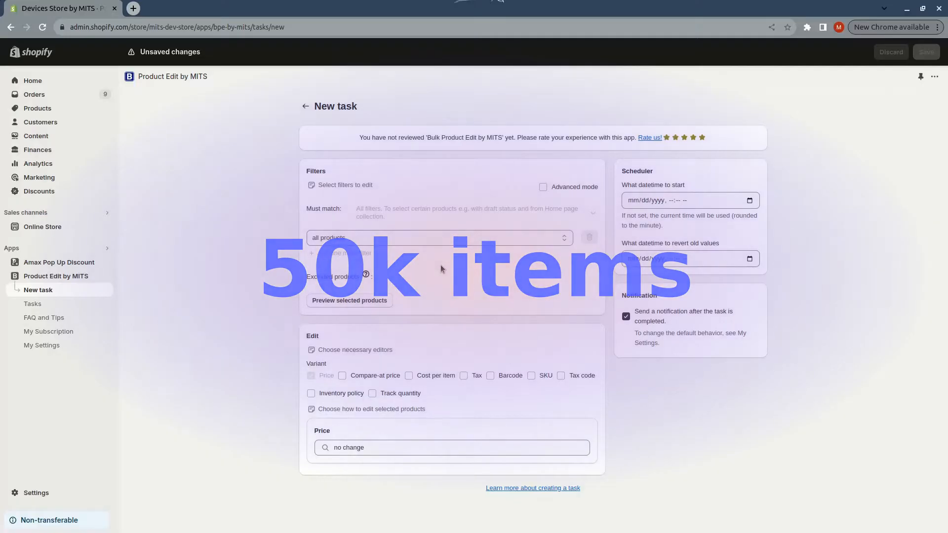
pyautogui.click(439, 237)
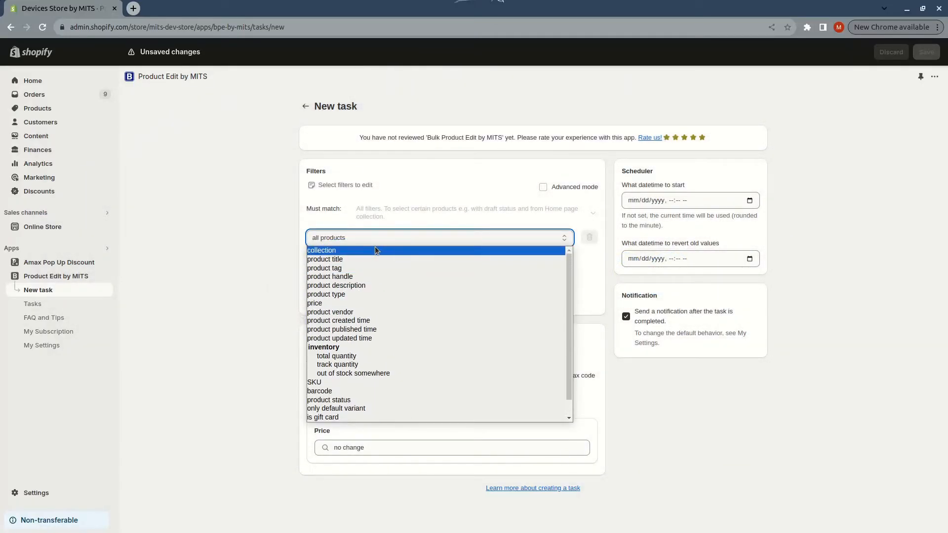
pyautogui.click(321, 250)
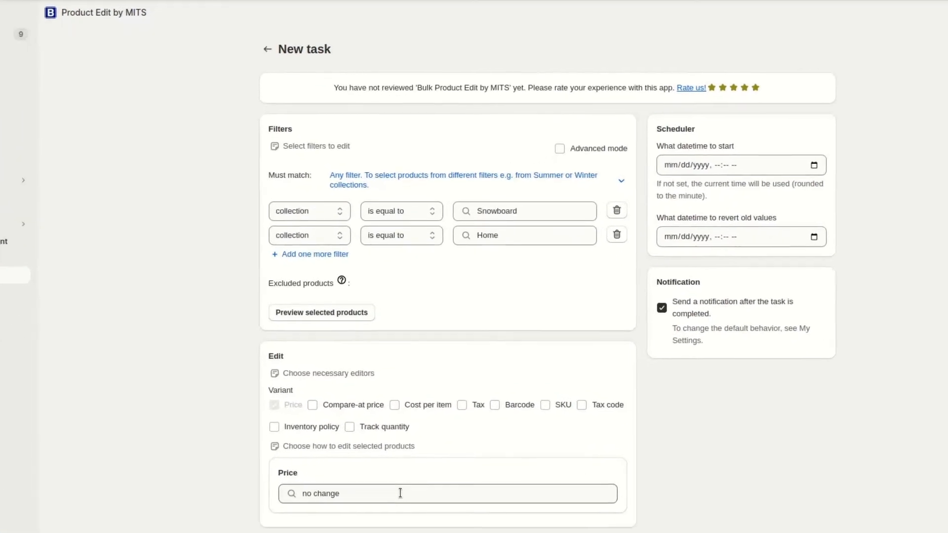
# Set Price to adjust by percentage, increasing by 10%.
pyautogui.scroll(-3)
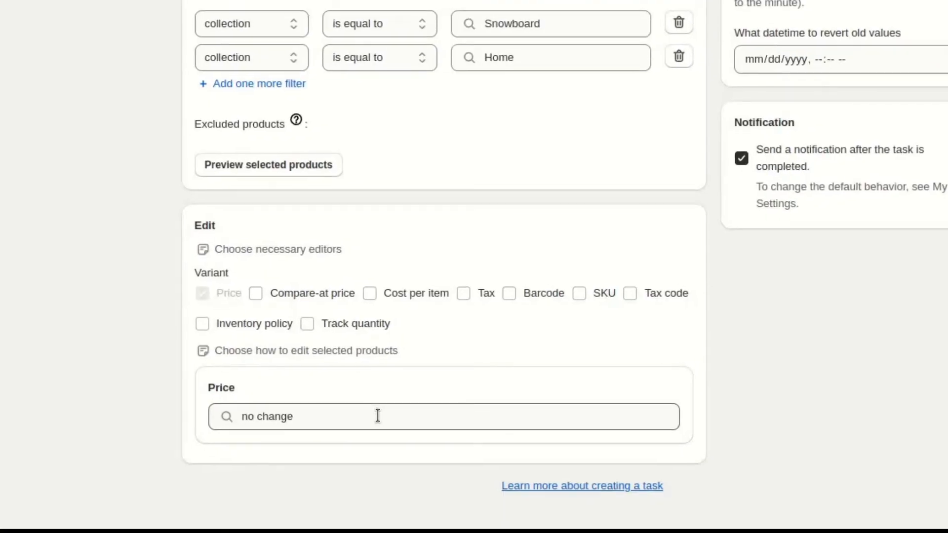
pyautogui.click(378, 415)
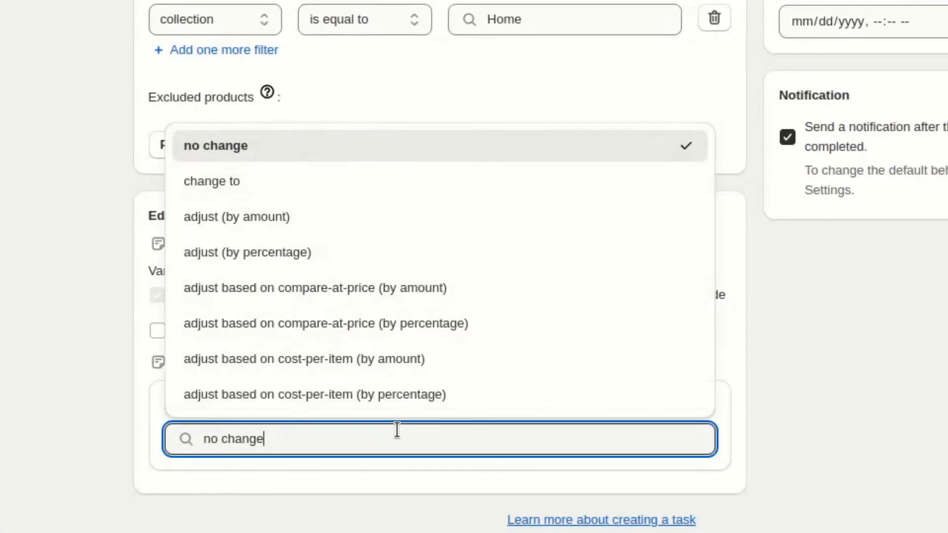
pyautogui.moveTo(484, 288)
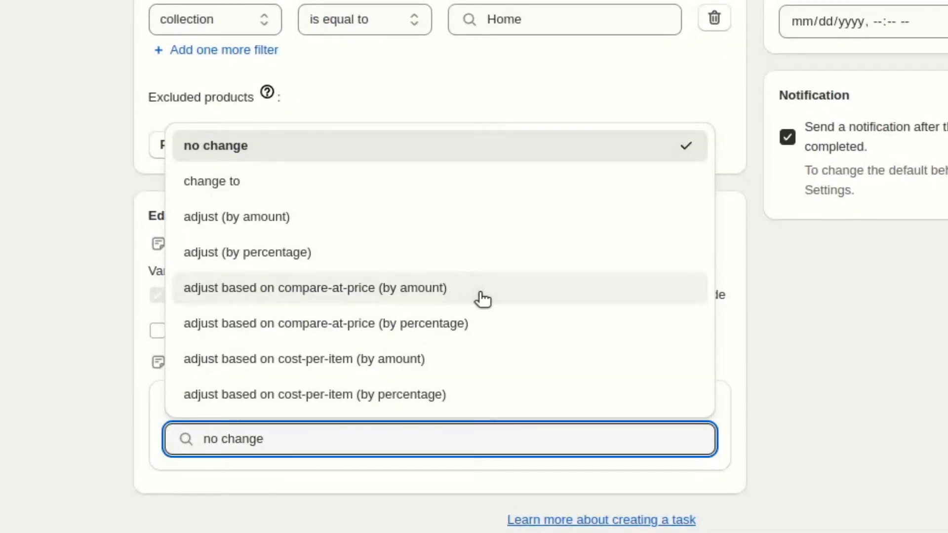
pyautogui.moveTo(385, 264)
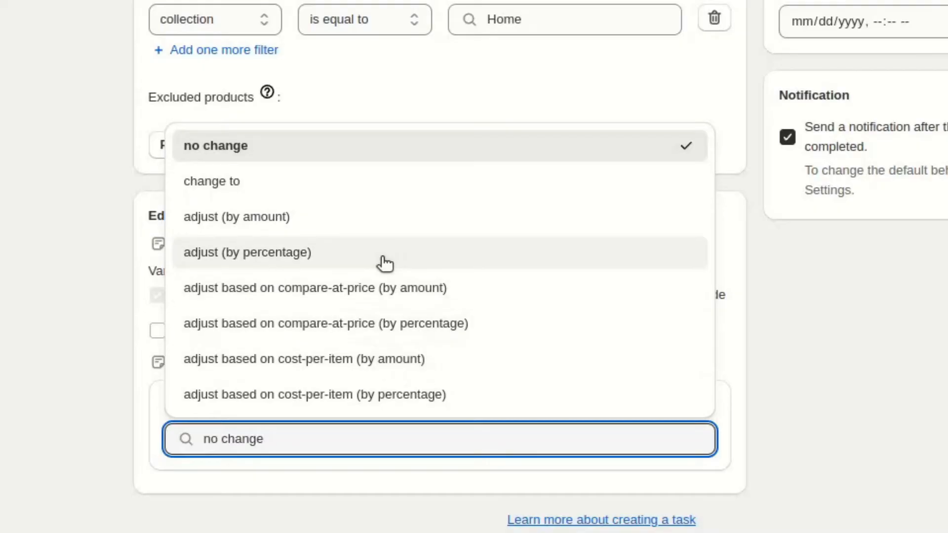
pyautogui.click(246, 253)
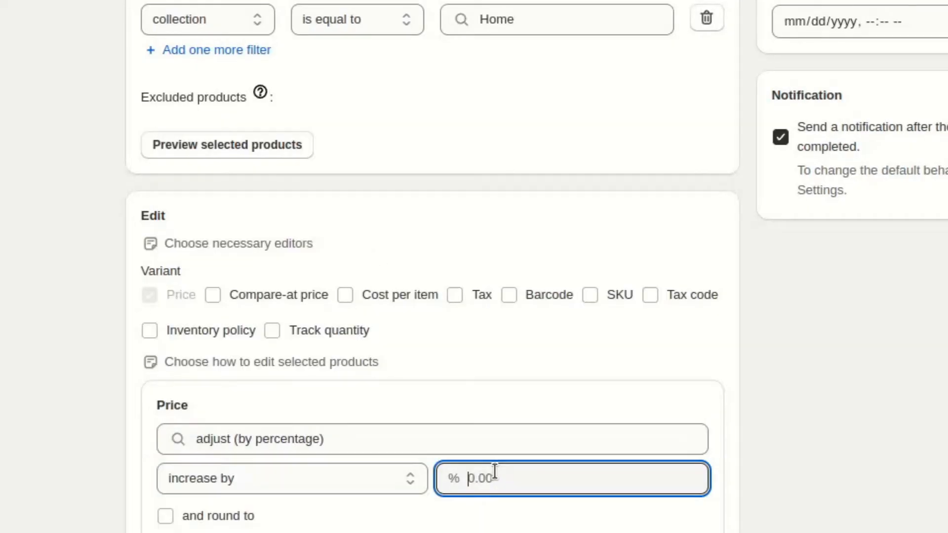
pyautogui.write('10.00')
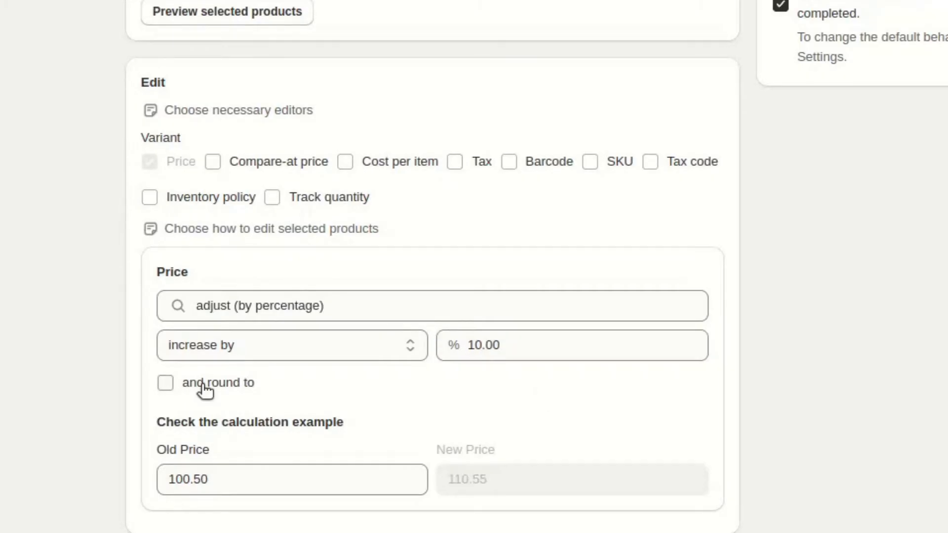
# Round the new prices to .00 after the decimal point.
pyautogui.click(165, 383)
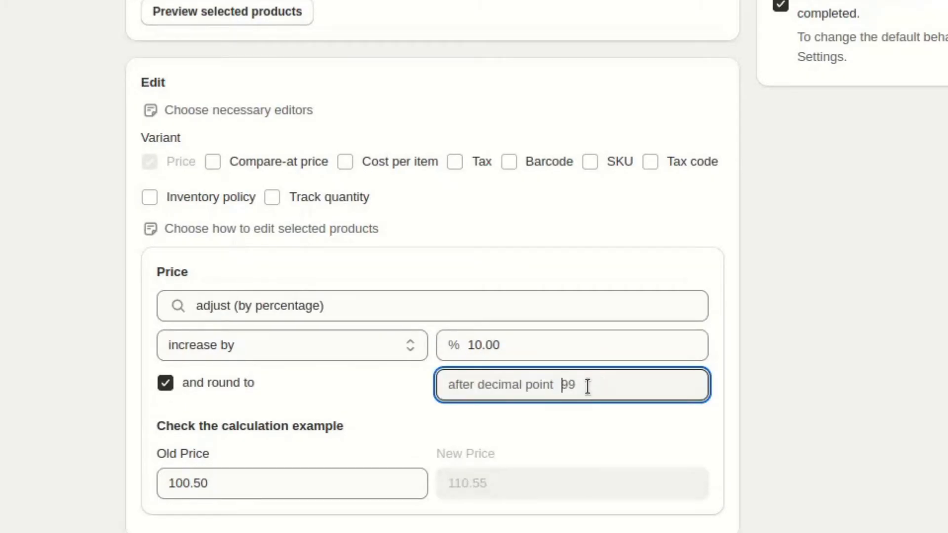
pyautogui.write('00')
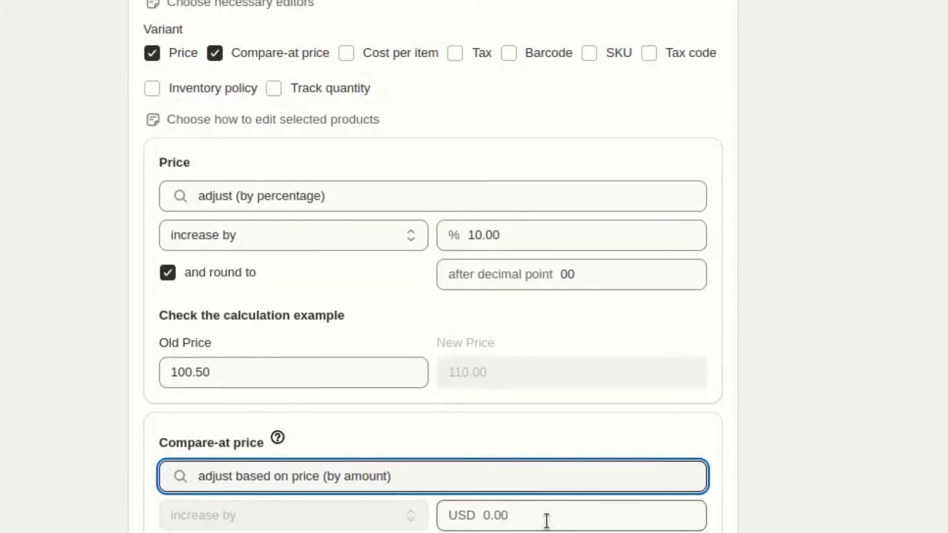
# Set compare-at price to price plus 10 USD, rounded to .99.
pyautogui.write('10')
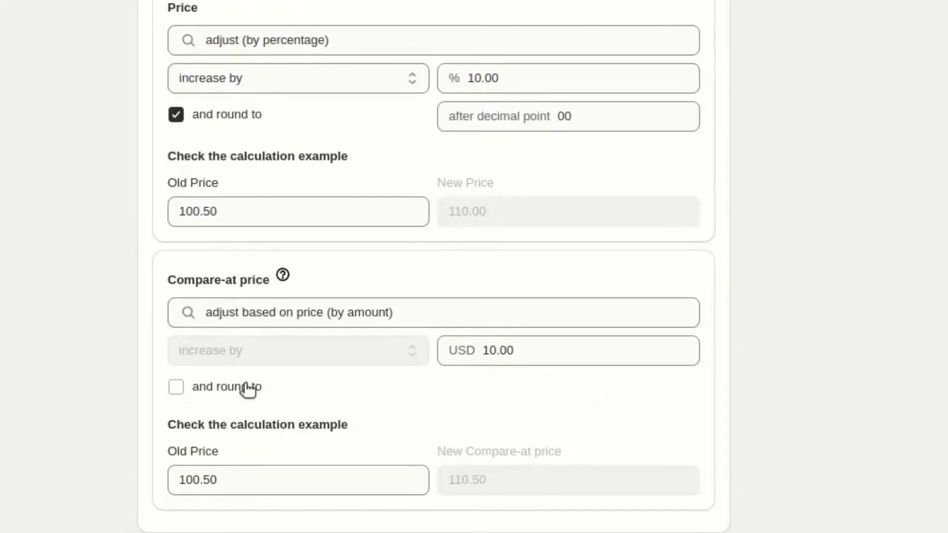
pyautogui.click(176, 387)
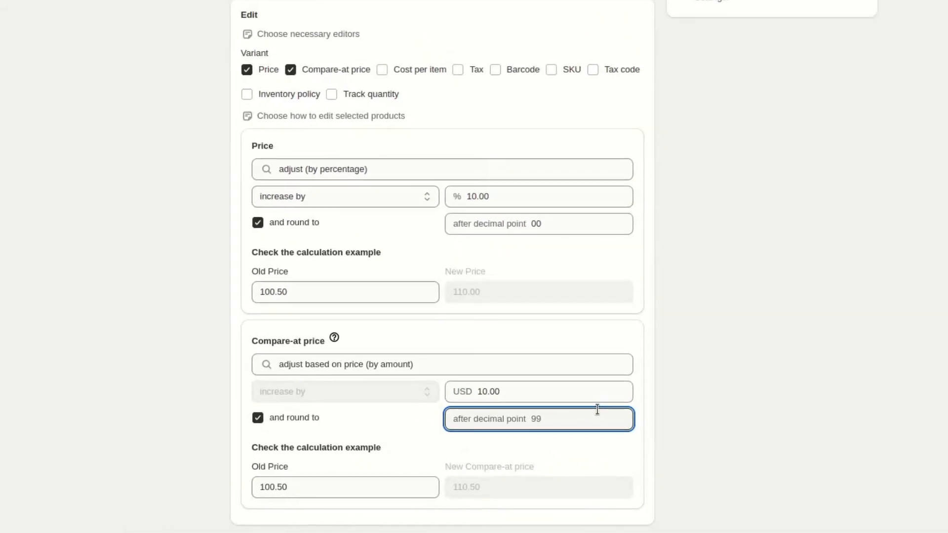
pyautogui.scroll(3)
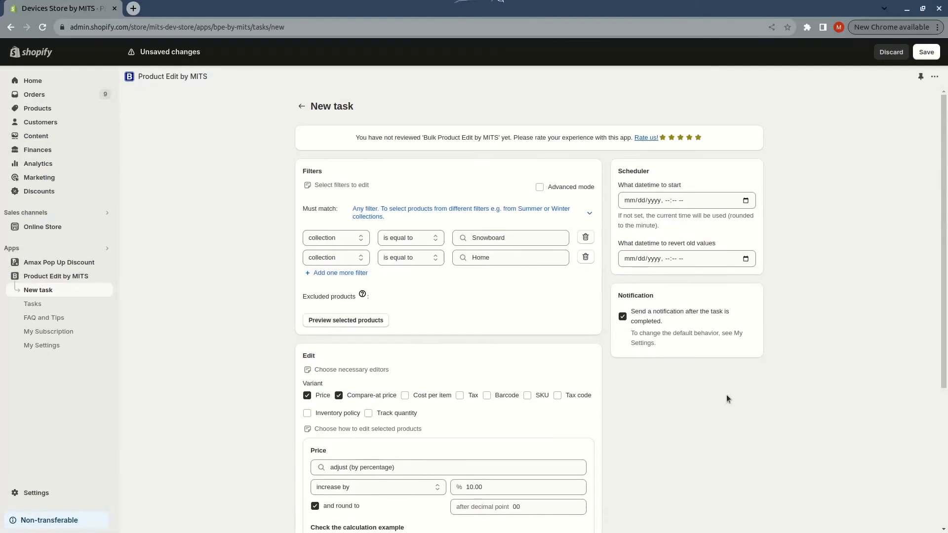
# Schedule start 05/05/2024 and revert 05/10/2024 at 12:00 PM, then save.
pyautogui.click(666, 200)
pyautogui.write('05/05/2024, 12:00 PM')
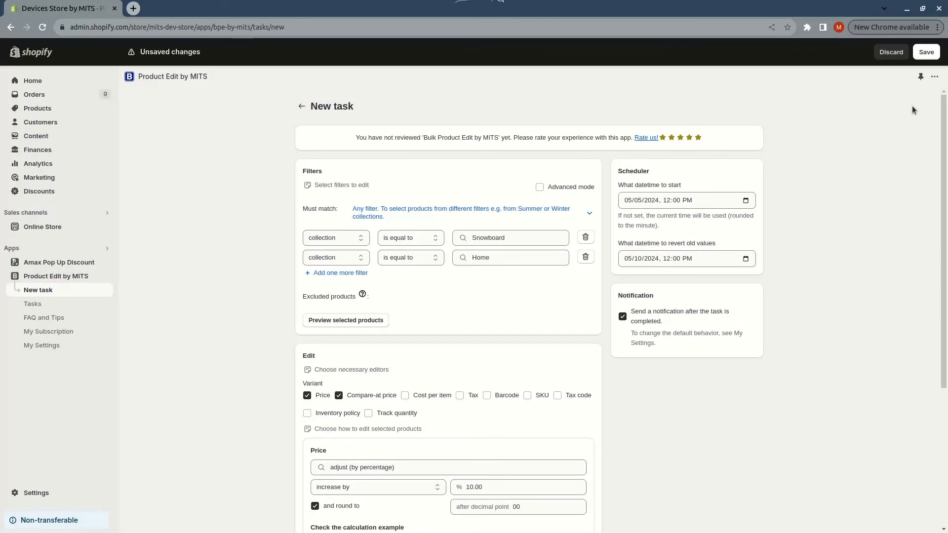
pyautogui.click(927, 52)
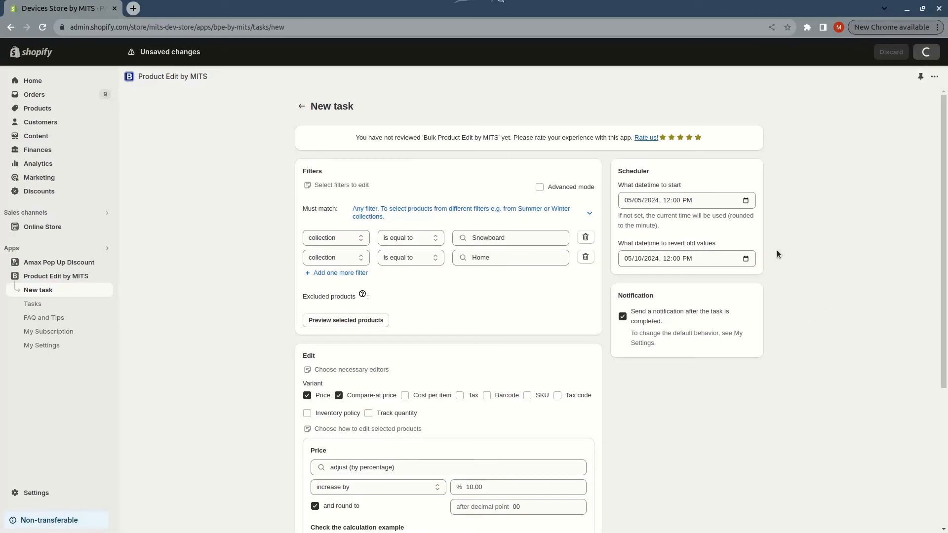